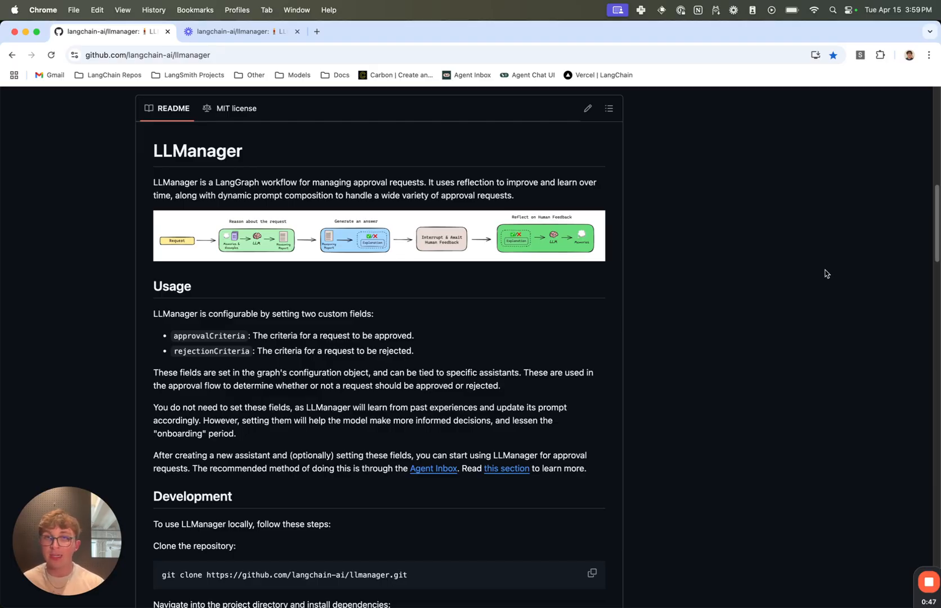
mouse_move(800, 107)
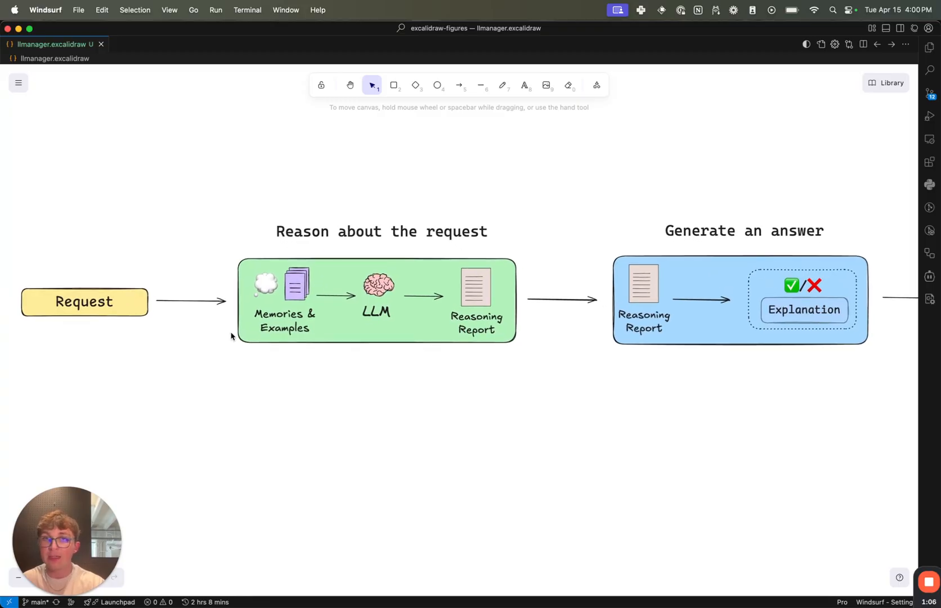
mouse_move(317, 389)
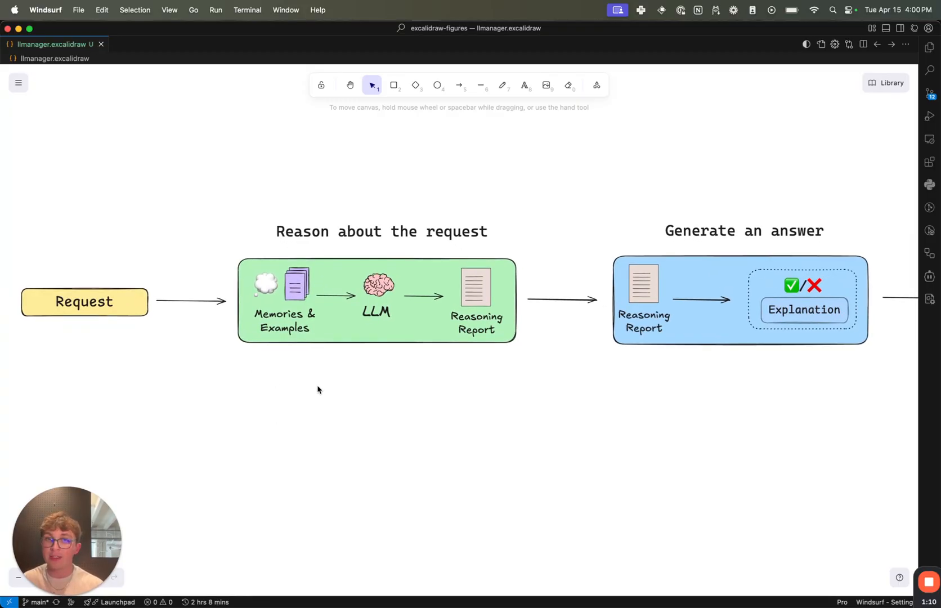
mouse_move(454, 398)
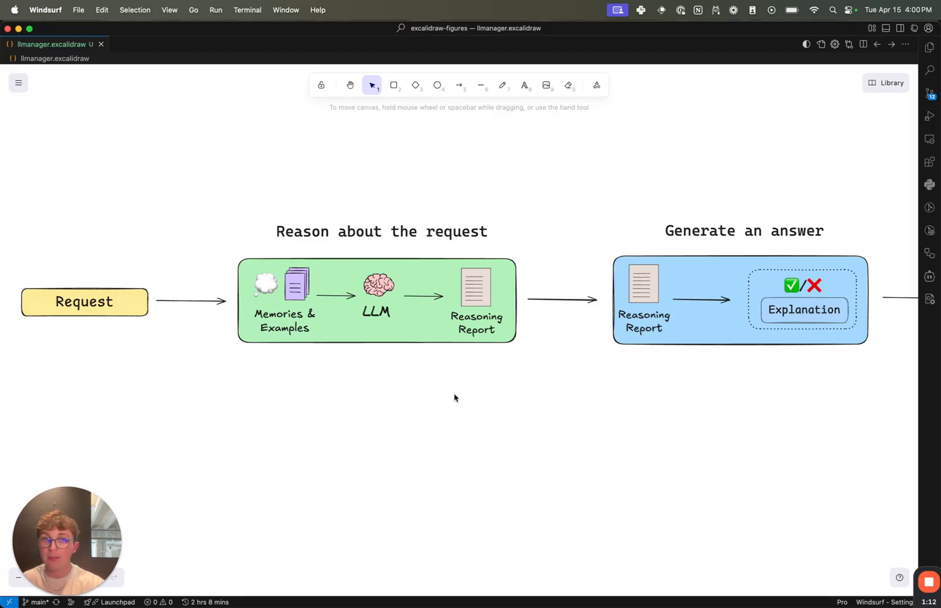
- Scroll the llmanager.excalidraw canvas to reveal the diagram from Request to Reflect on Human Feedback
scroll(left, 3)
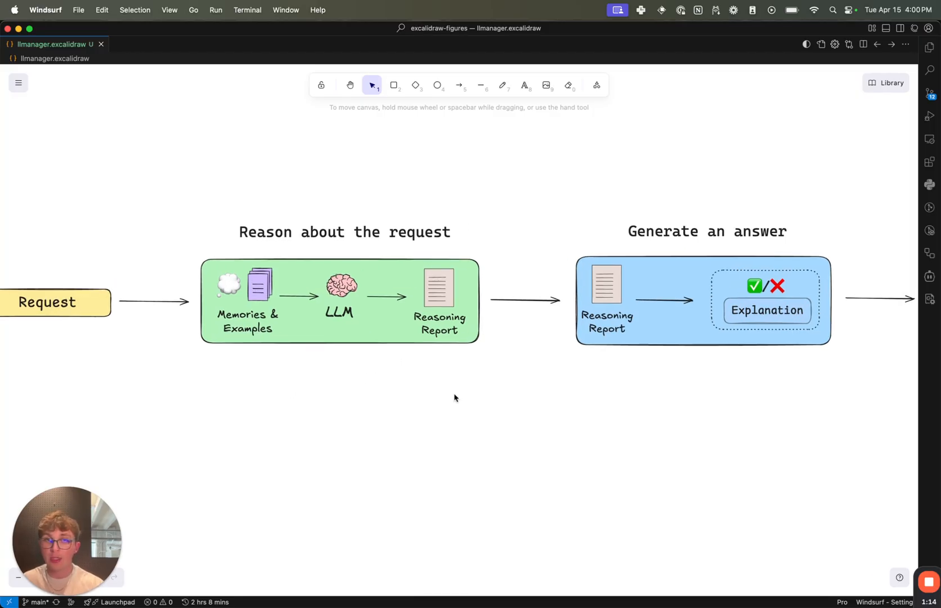
mouse_move(234, 410)
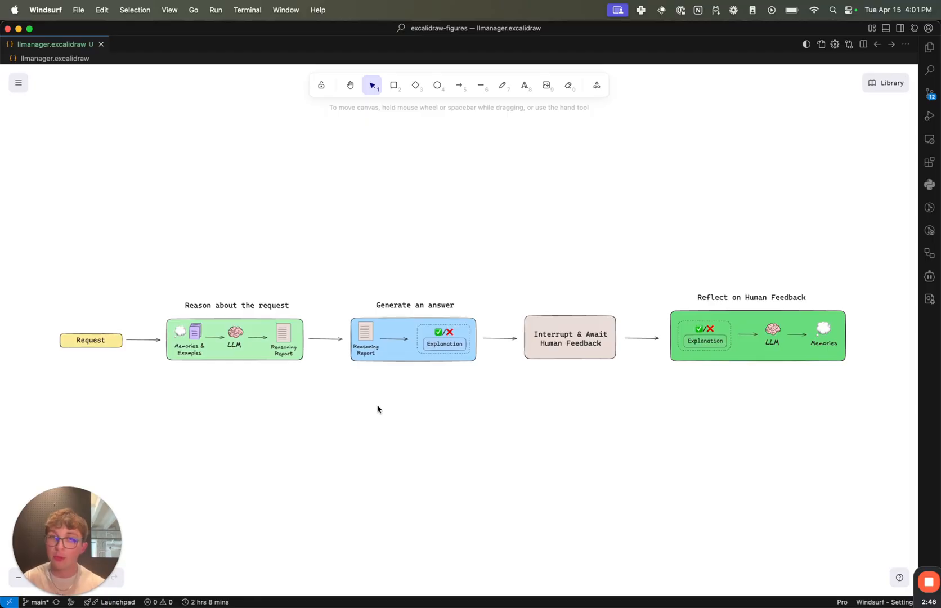
mouse_move(513, 411)
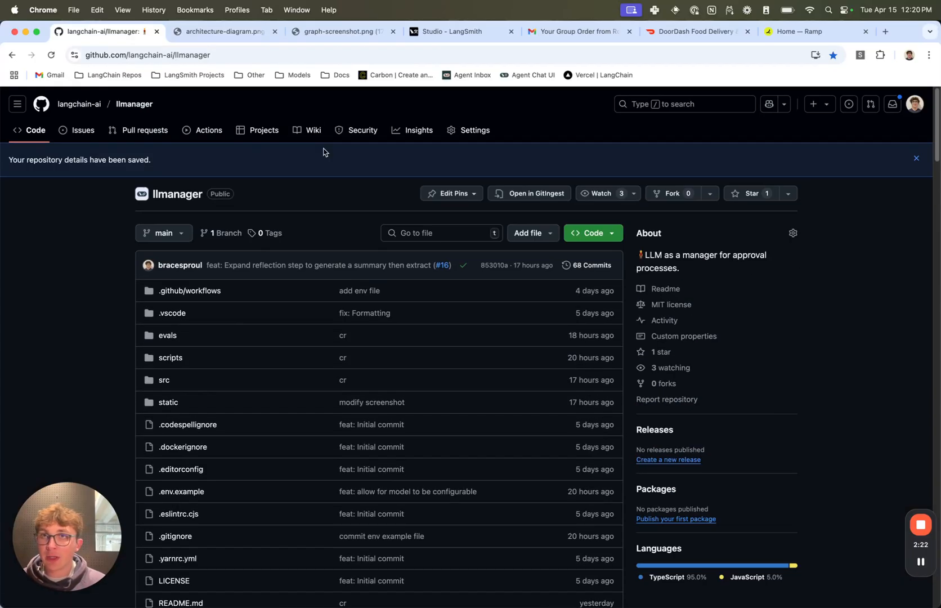
mouse_move(601, 223)
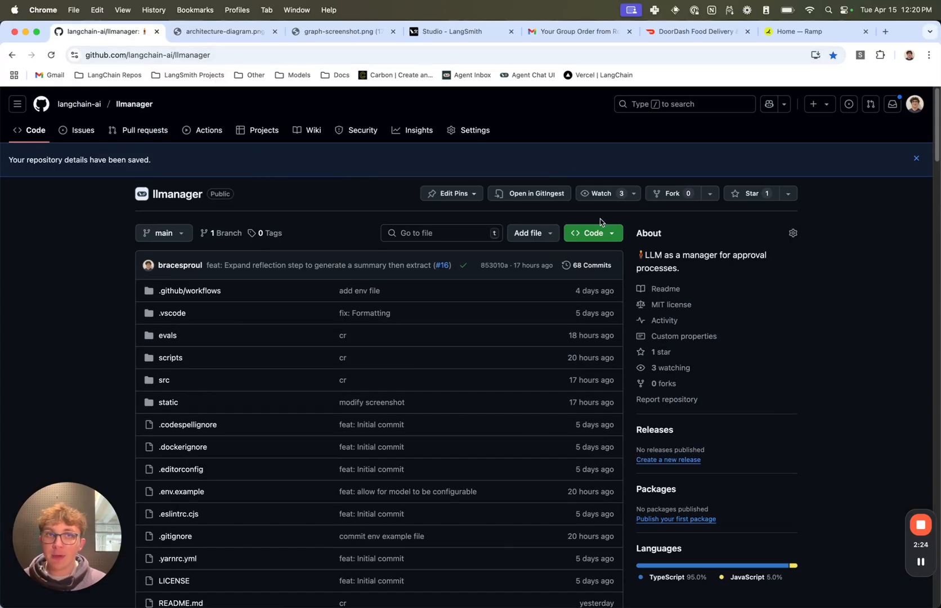
click(590, 234)
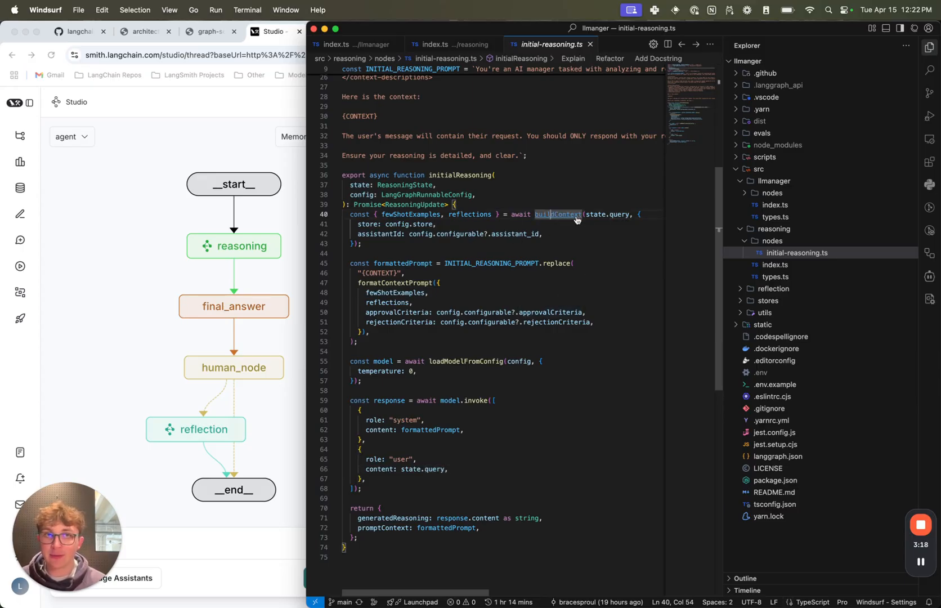
- Jump to buildContext's definition in build-context.ts, then return to initial-reasoning.ts
click(558, 214)
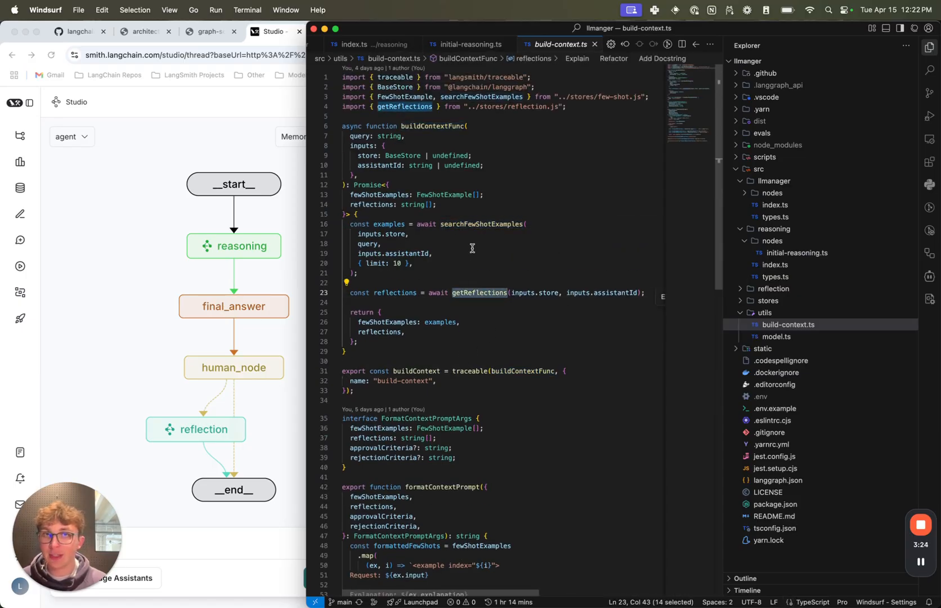
click(376, 243)
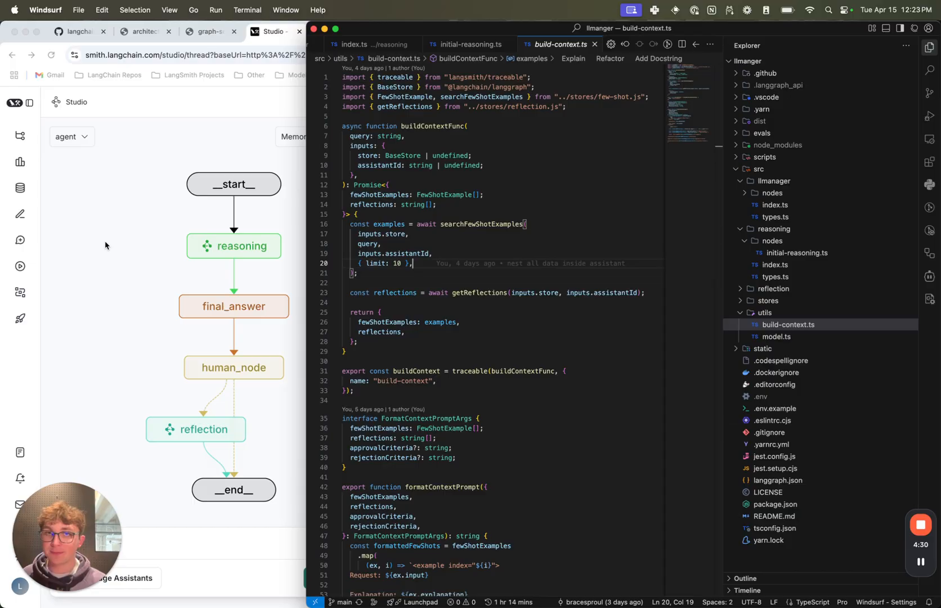
click(479, 293)
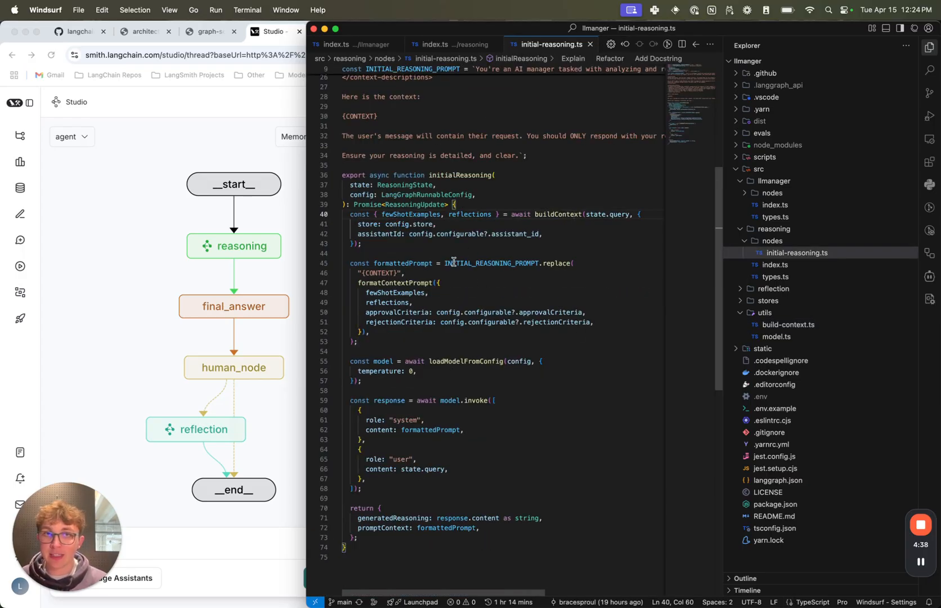
- Jump to the formatContextPrompt definition in build-context.ts
double_click(470, 215)
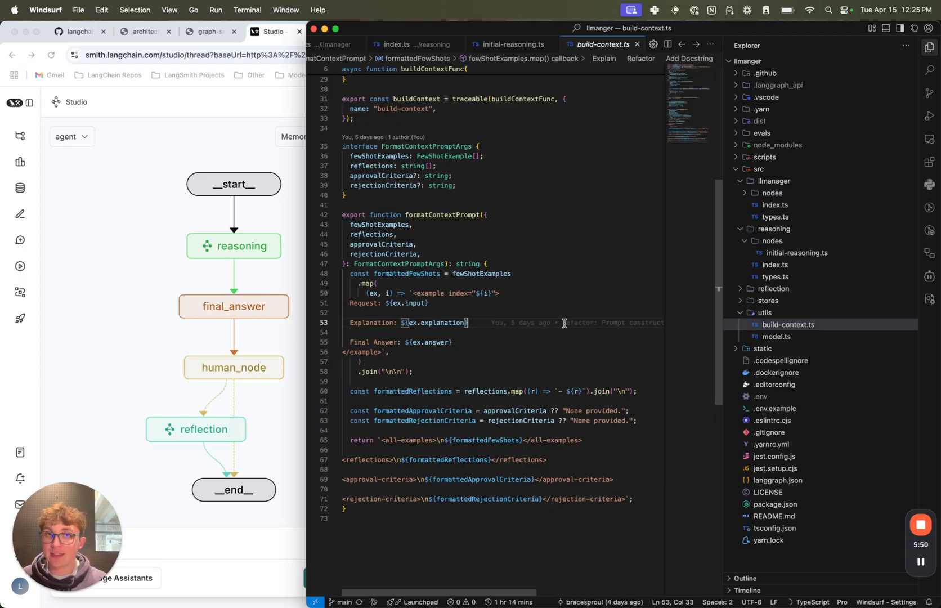
- Return to initial-reasoning.ts and step through loadModelFromConfig and the return statement
click(545, 44)
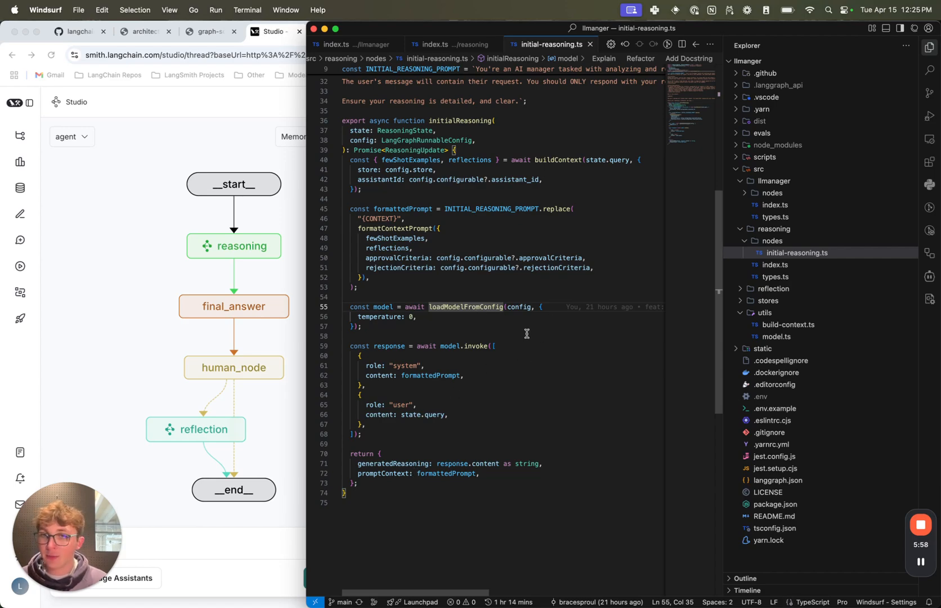
click(429, 375)
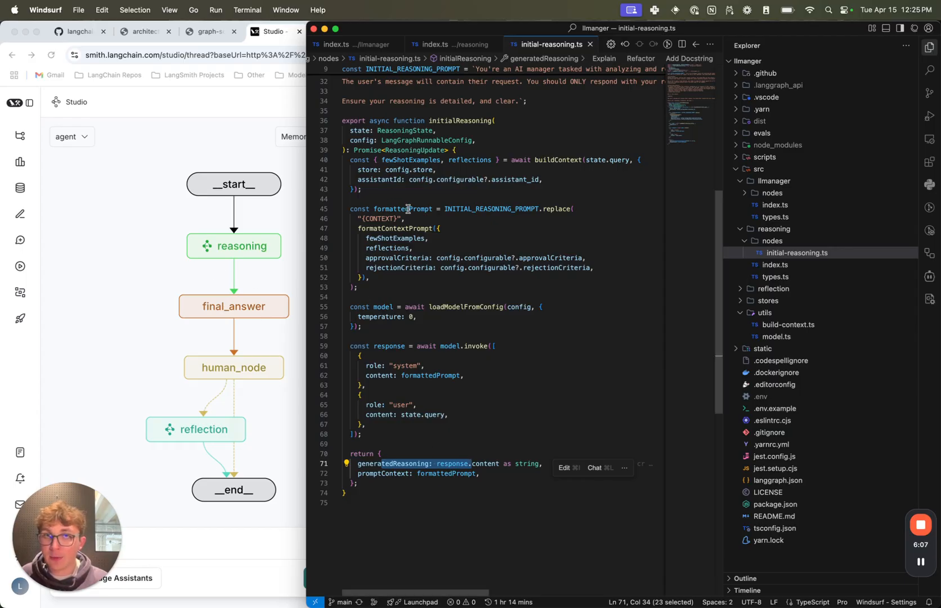
click(406, 209)
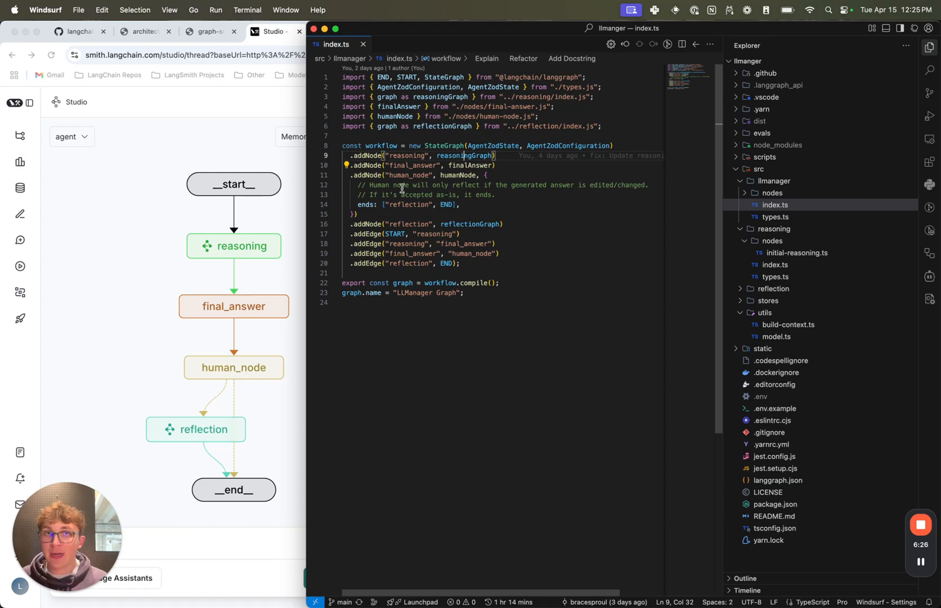
double_click(409, 224)
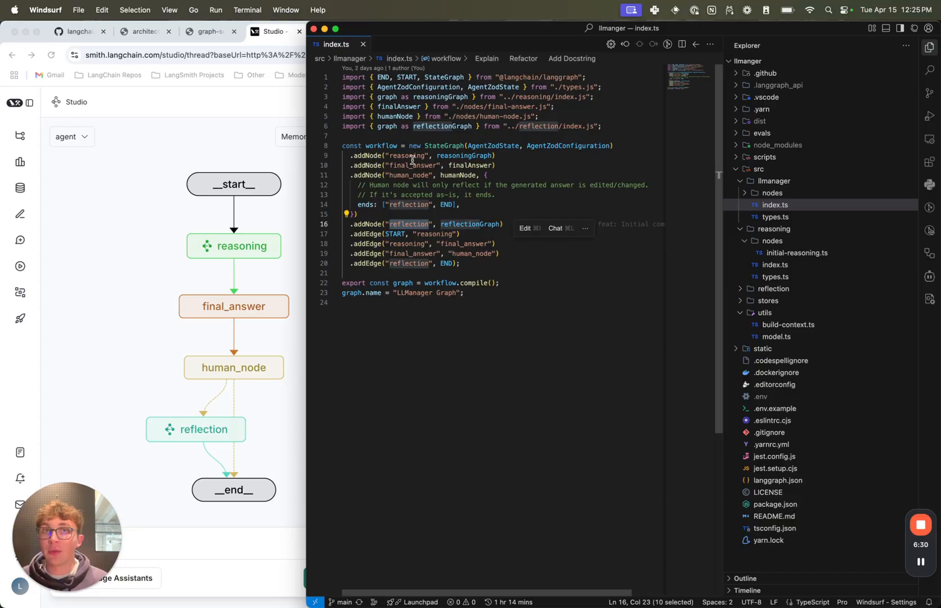
double_click(465, 244)
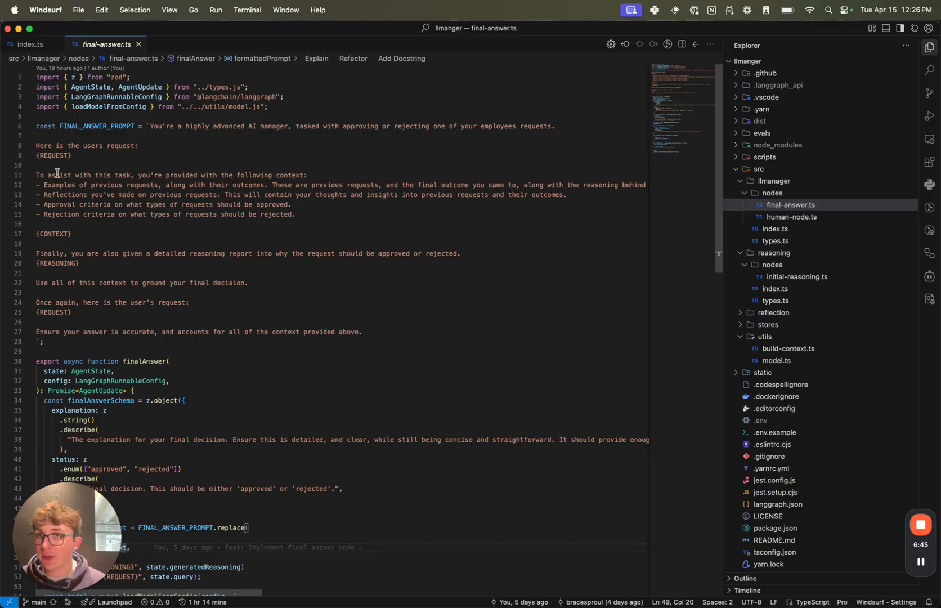
- Highlight a word in the final-answer.ts approval prompt
double_click(69, 146)
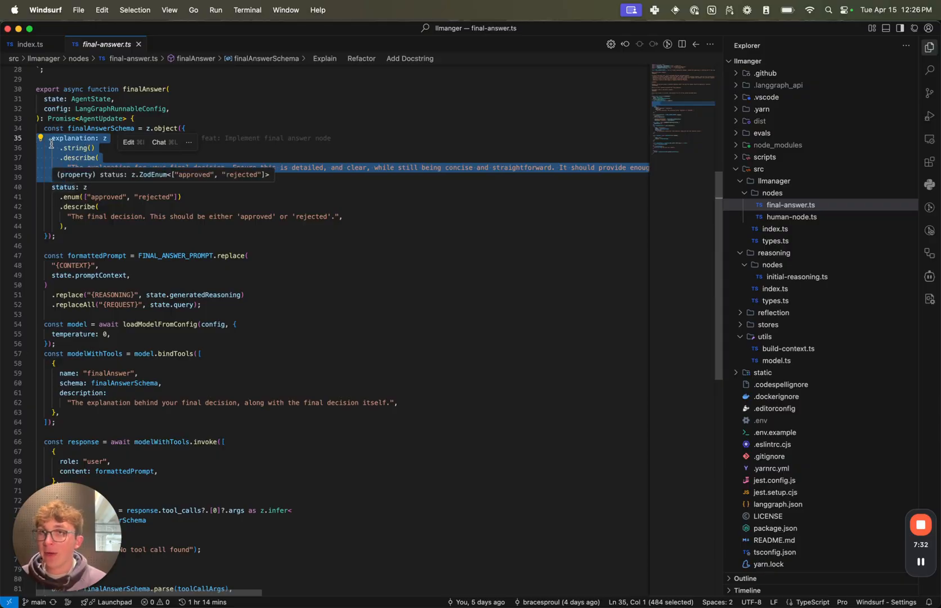
- Highlight the answer schema's explanation and status fields, then return to index.ts
double_click(74, 138)
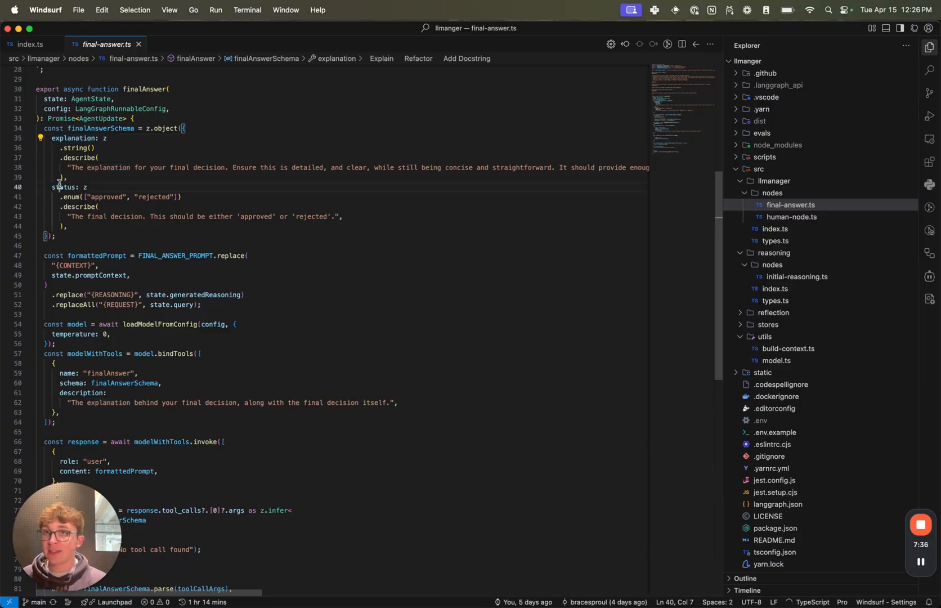
double_click(66, 186)
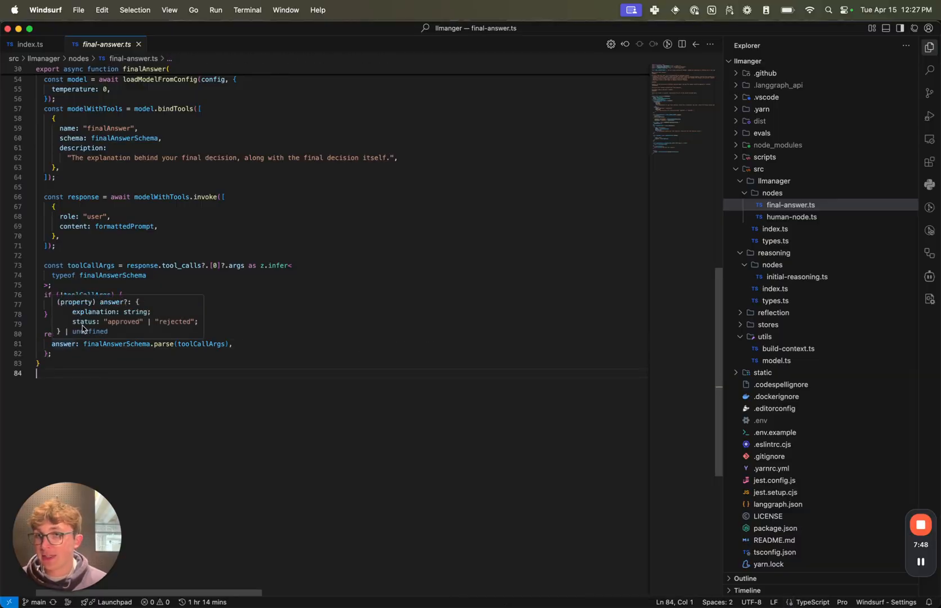
click(776, 228)
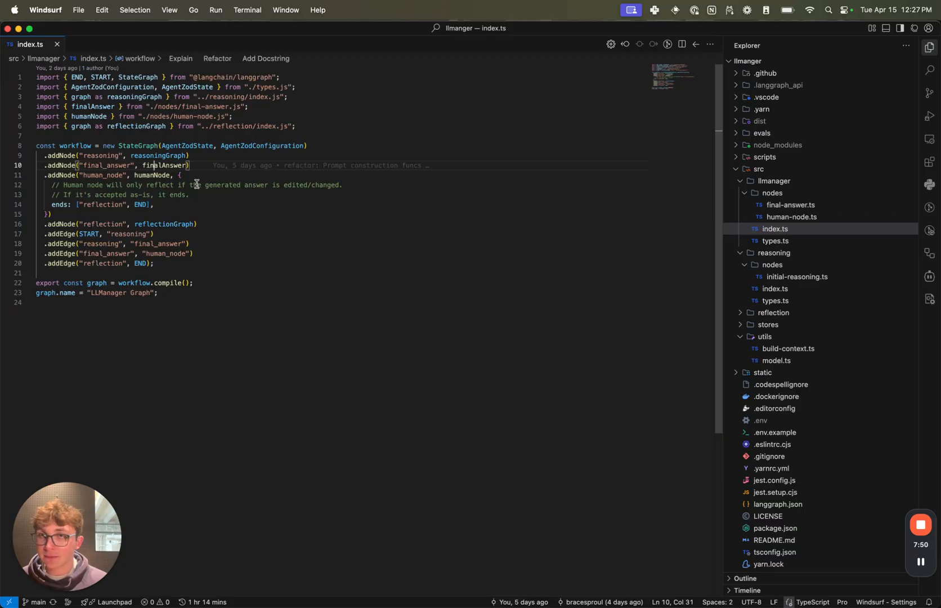
- Select final_answer and jump to the humanNode interrupt code in human-node.ts
double_click(107, 165)
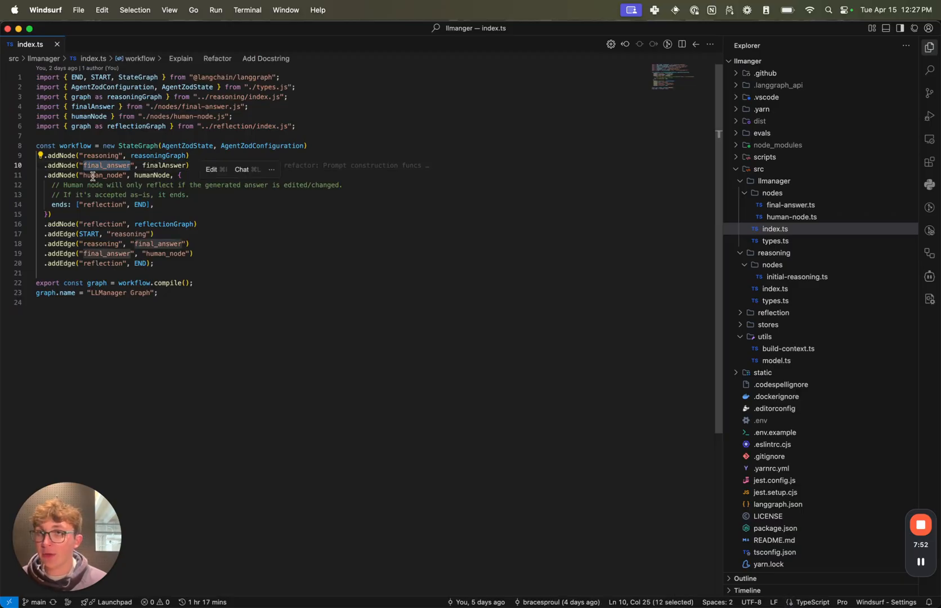
click(793, 216)
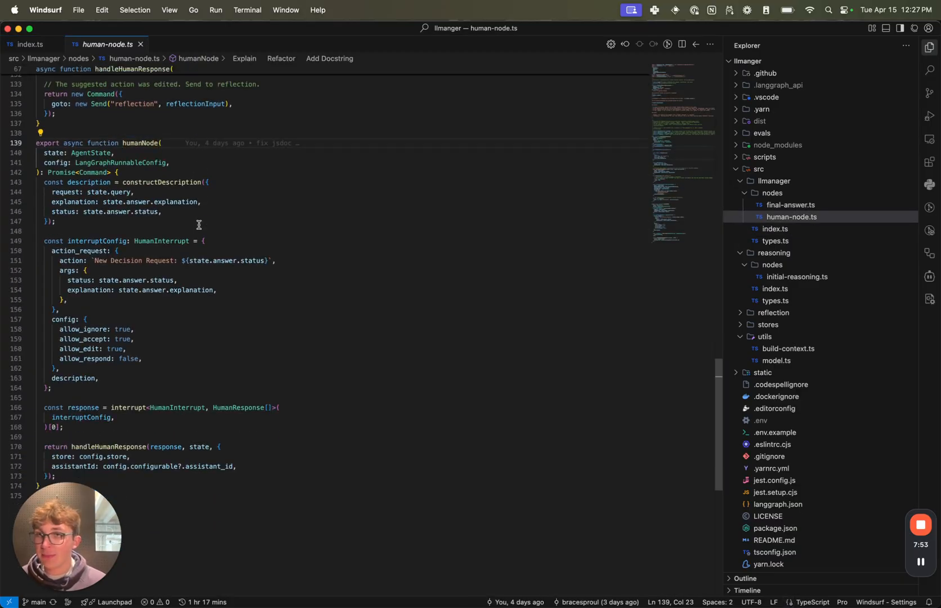
scroll(down, 3)
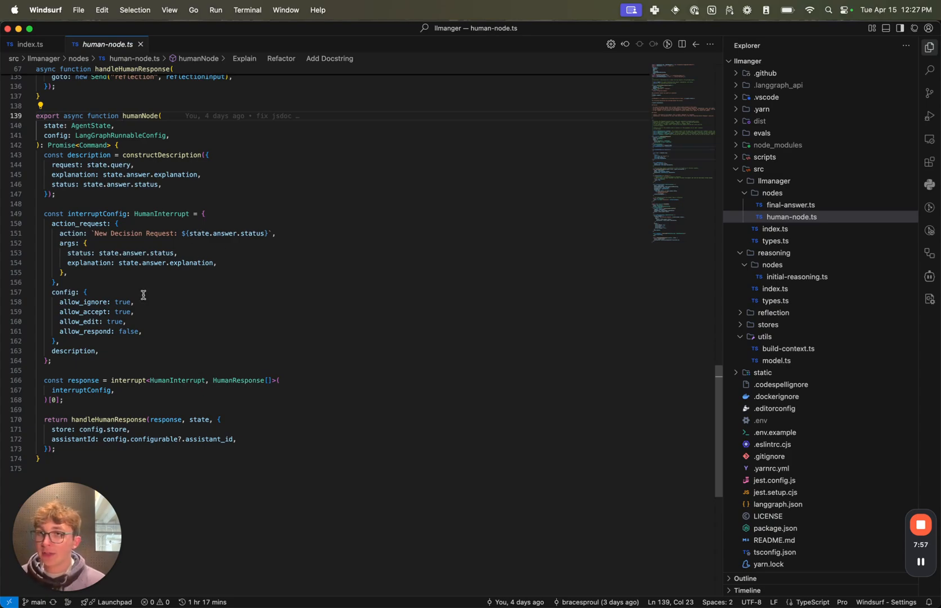
double_click(83, 311)
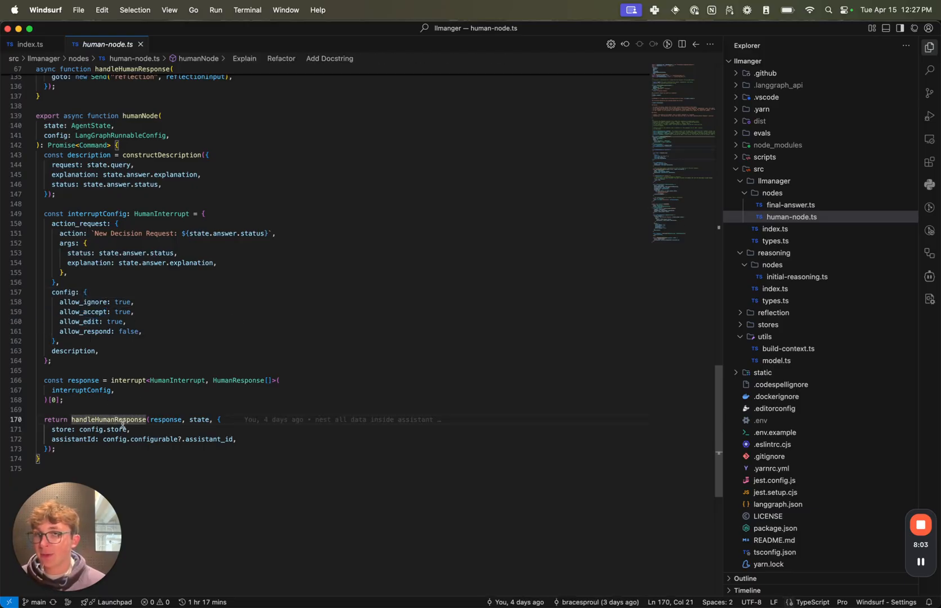
- Back in index.ts, highlight reflection as the human node's destination
click(29, 44)
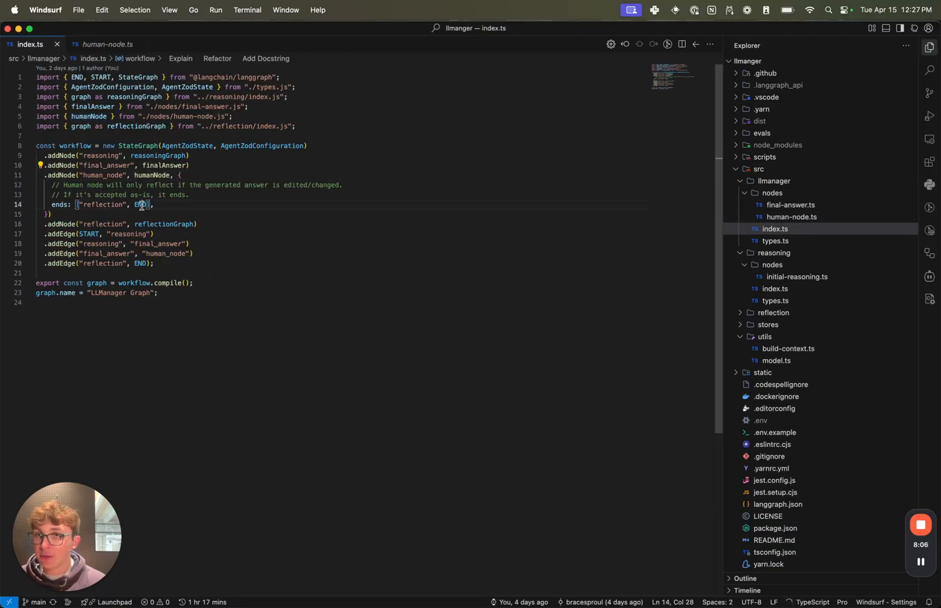
double_click(102, 204)
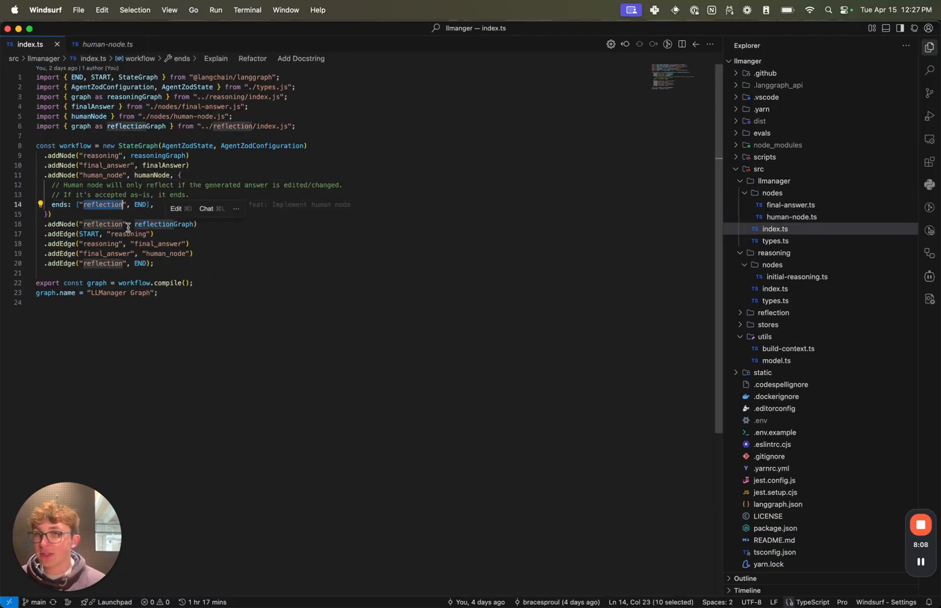
double_click(141, 203)
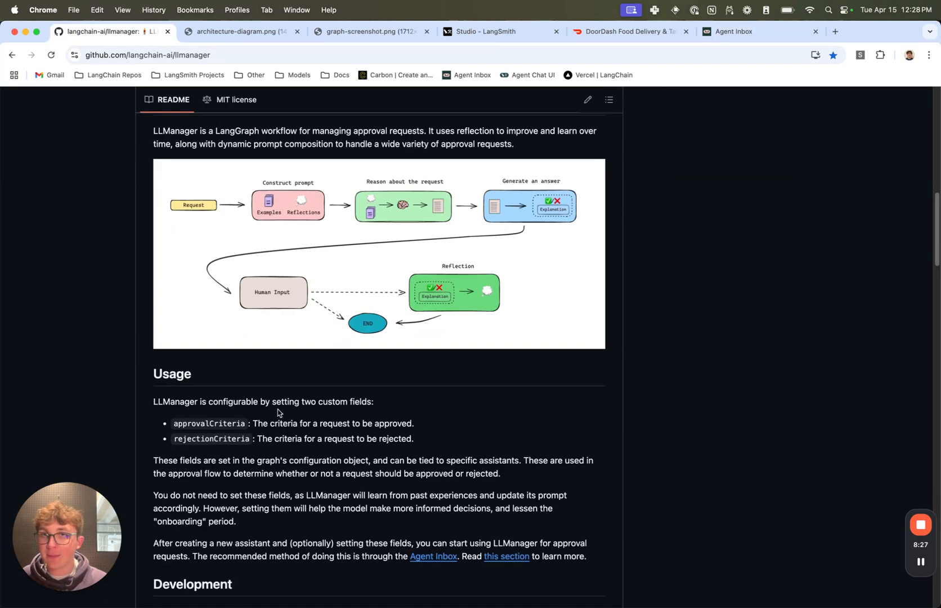
- Open the LLManager approval request in Agent Inbox and highlight the employee's request text
click(737, 31)
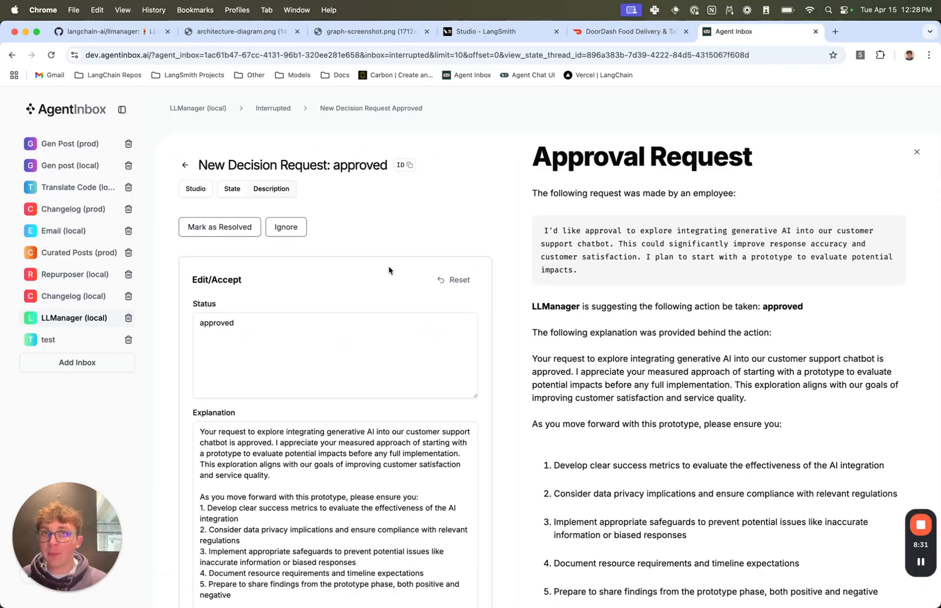
double_click(356, 164)
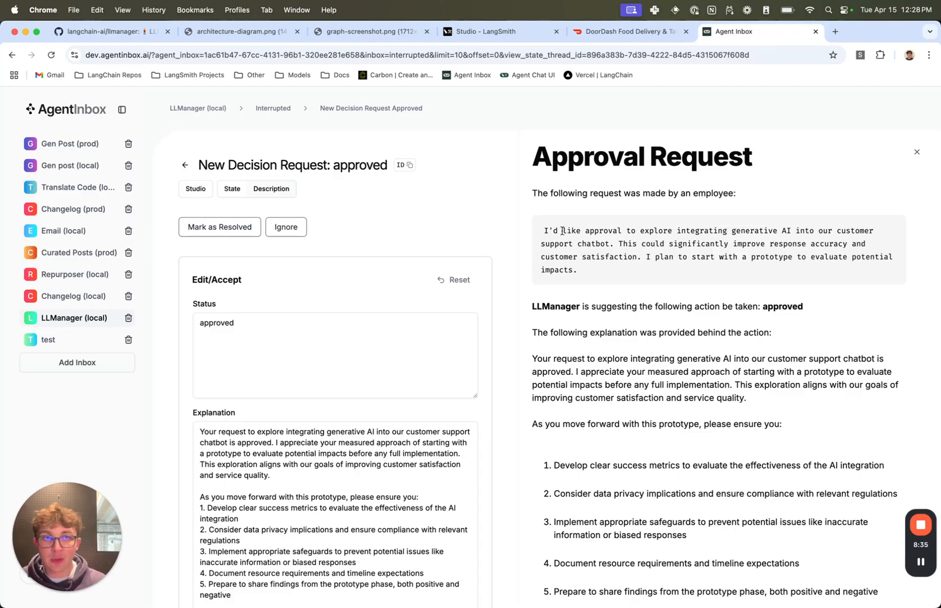
drag(561, 231, 815, 230)
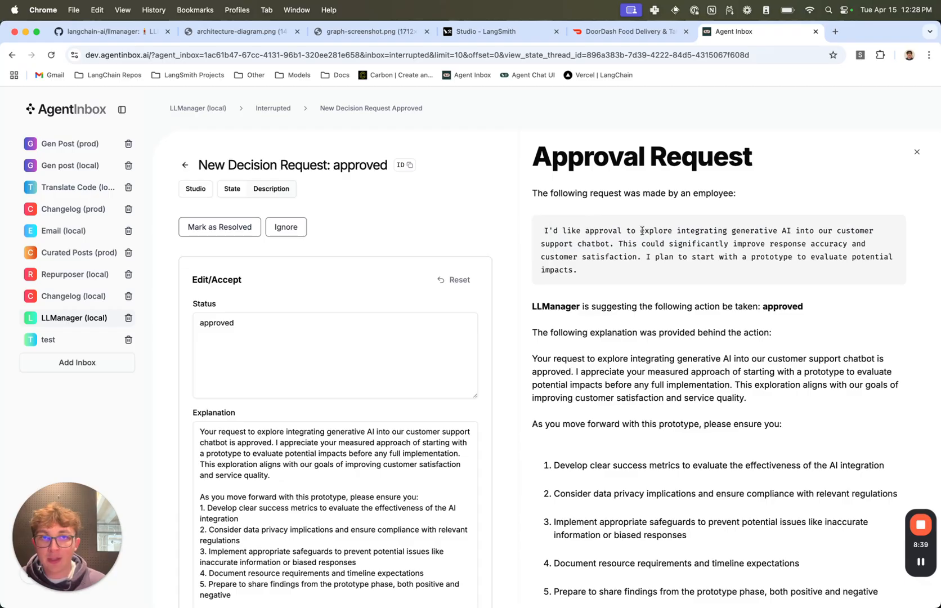
scroll(down, 3)
text(rejected)
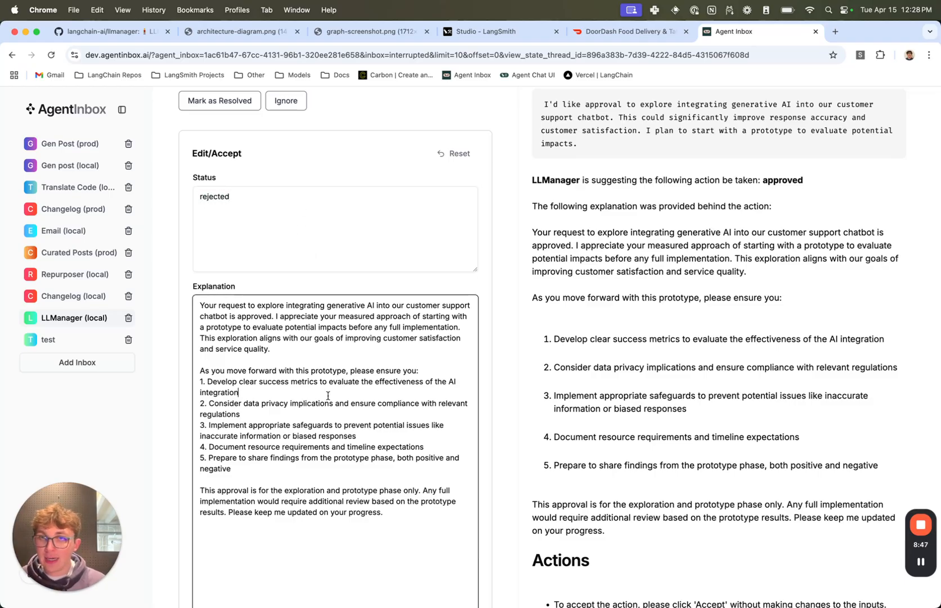
- Explain that no AI features are wanted in our product, then submit the rejection
text(We dont want any AI in)
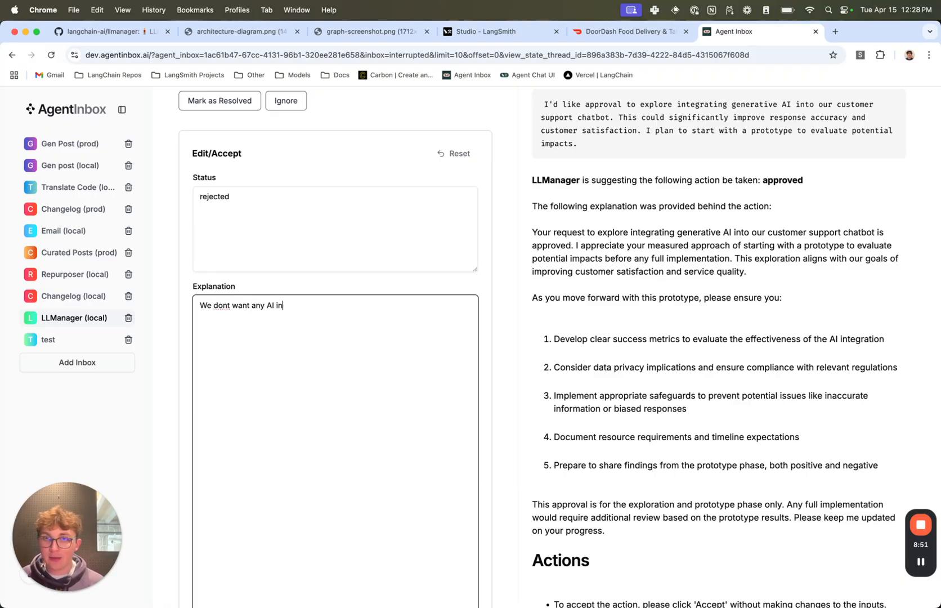
text(features)
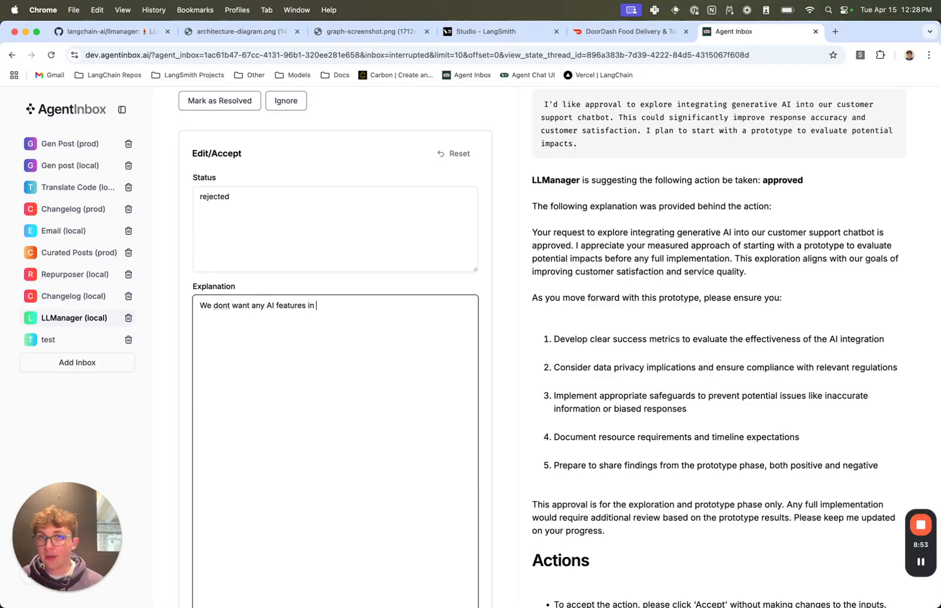
text(our product.)
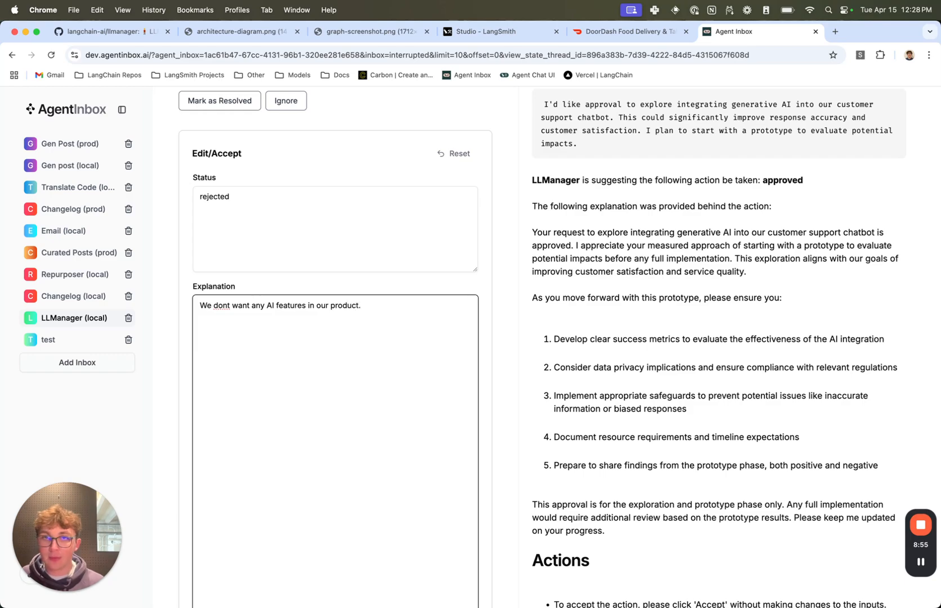
scroll(down, 3)
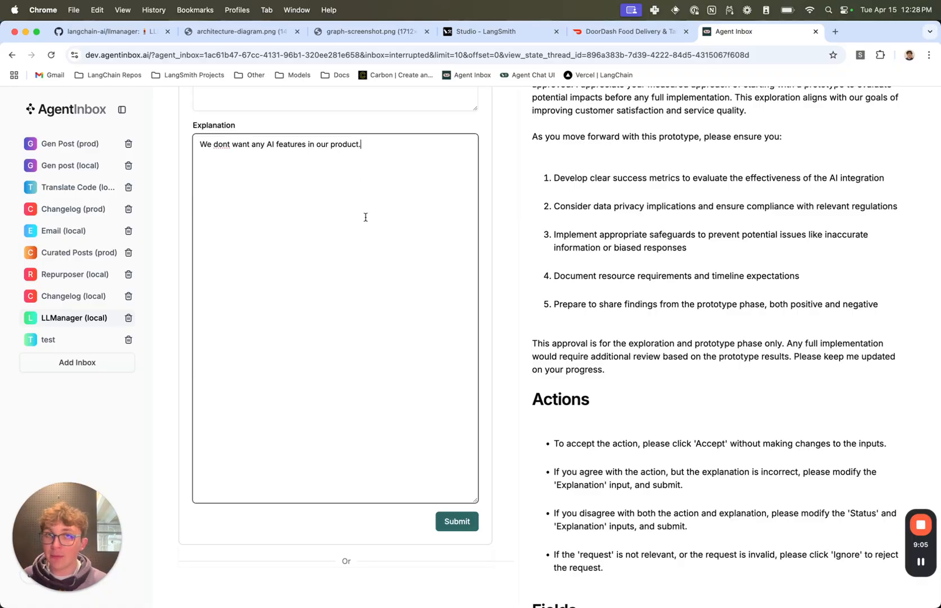
scroll(down, 3)
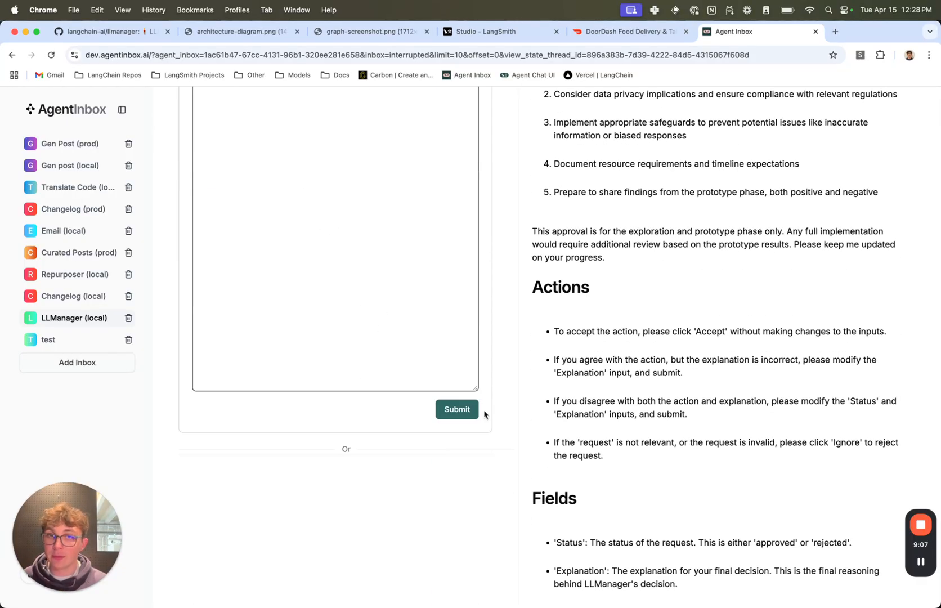
click(456, 409)
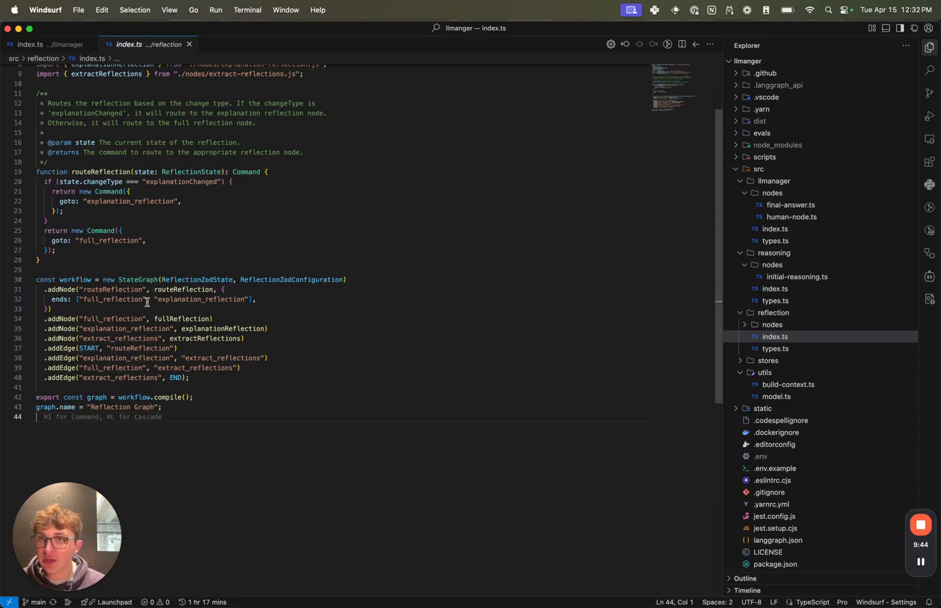
- Highlight full_reflection, the explanationChanged check, and the explanation_reflection node name
double_click(115, 289)
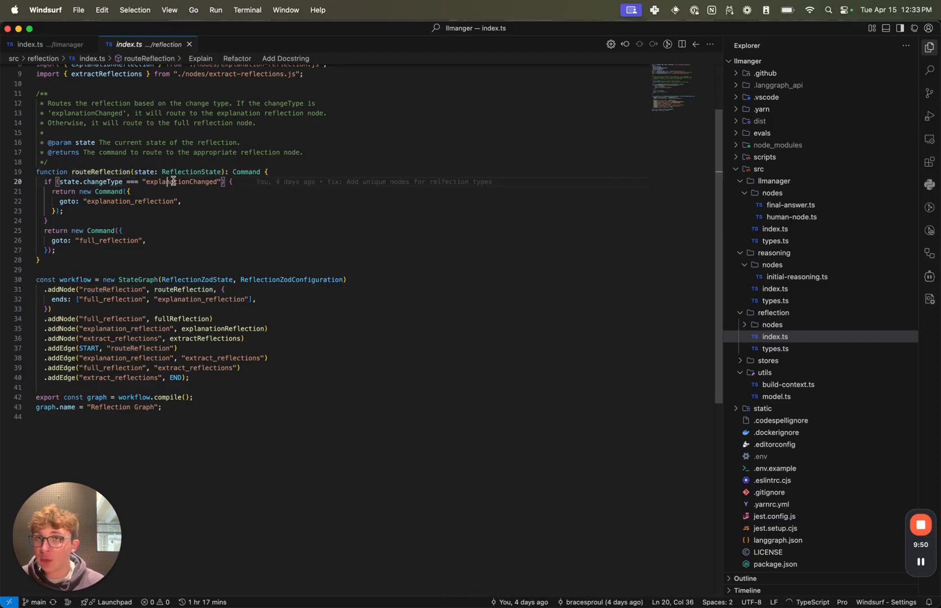
double_click(183, 182)
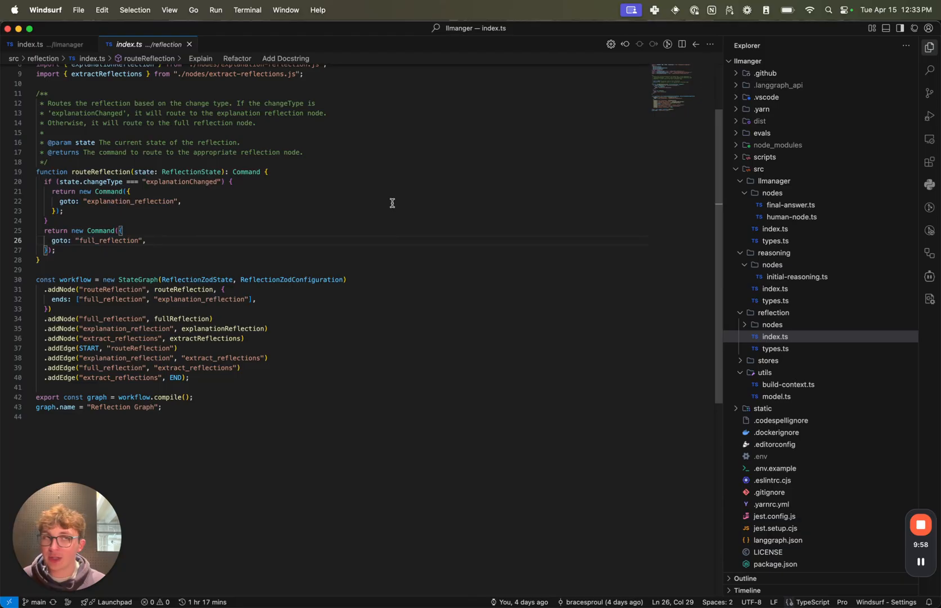
mouse_move(322, 306)
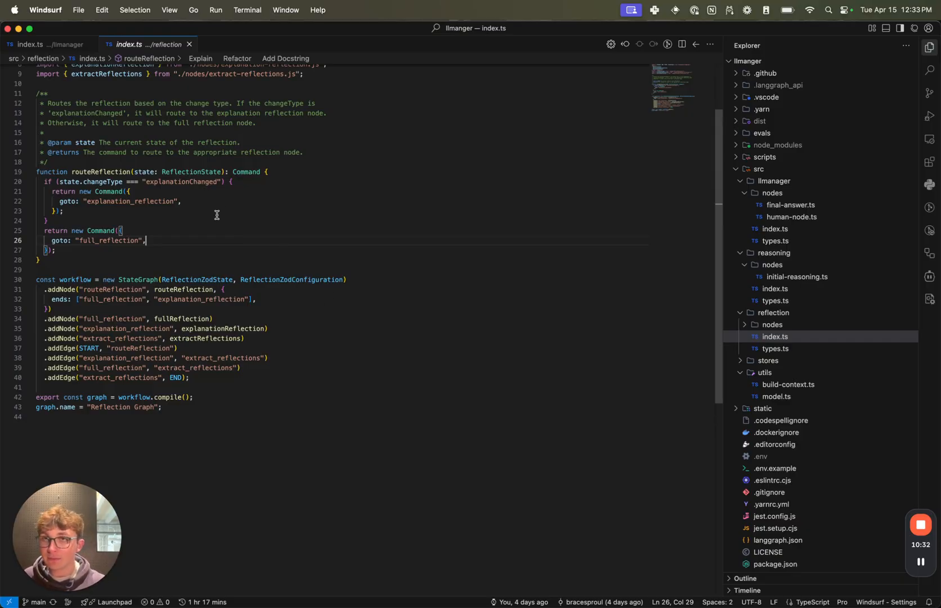
double_click(129, 201)
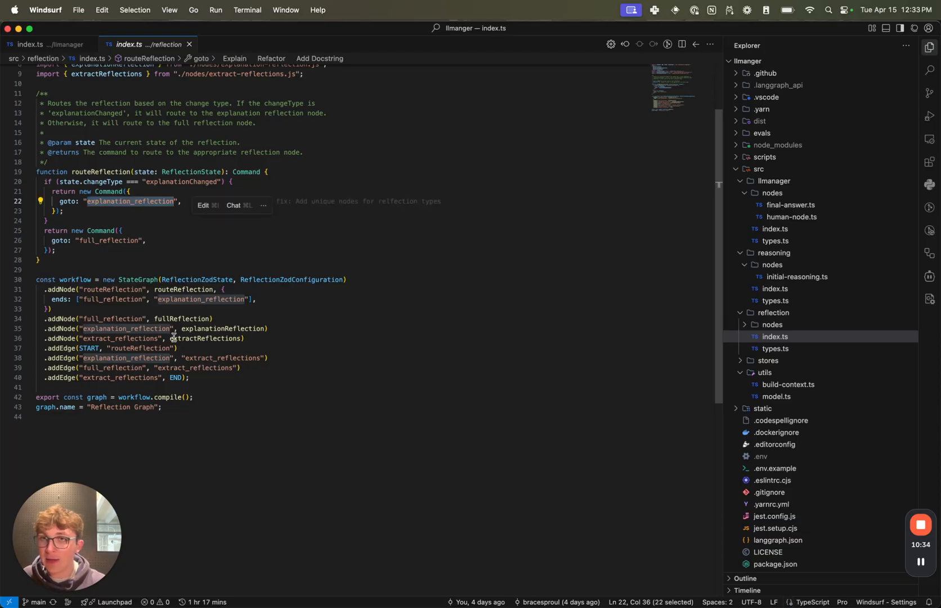
- Highlight the past-reflections part of the explanation reflection prompt and scroll through the node function
double_click(124, 328)
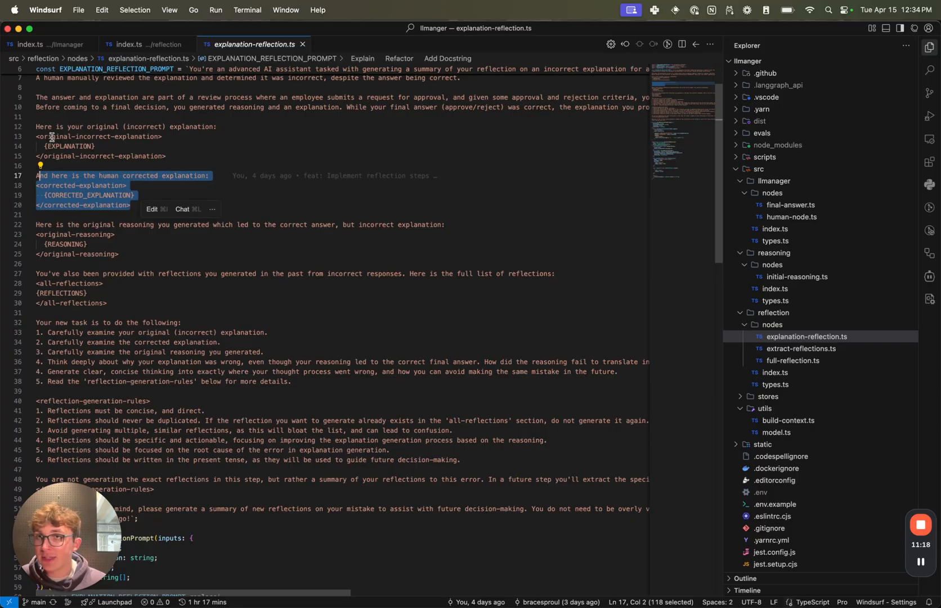
click(56, 185)
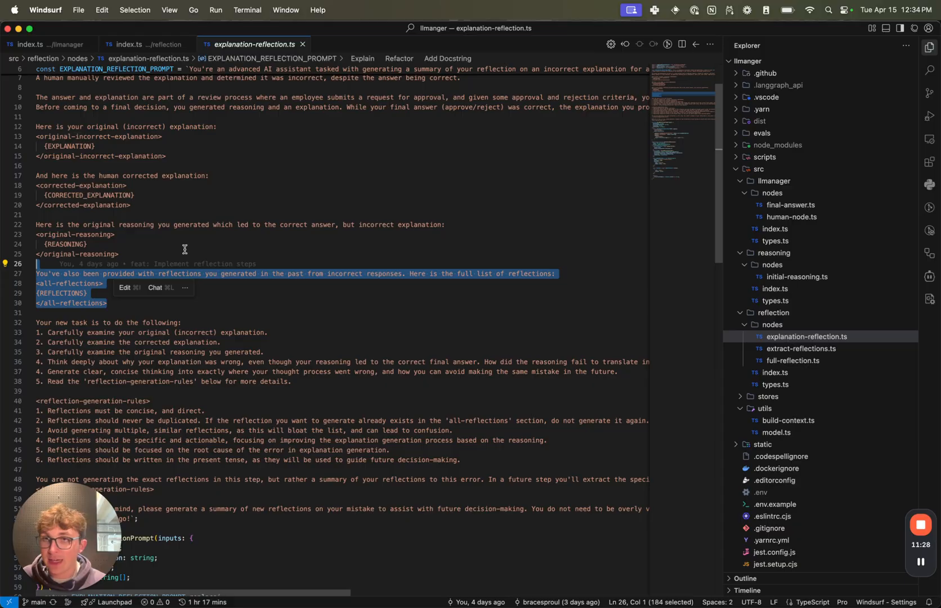
scroll(down, 3)
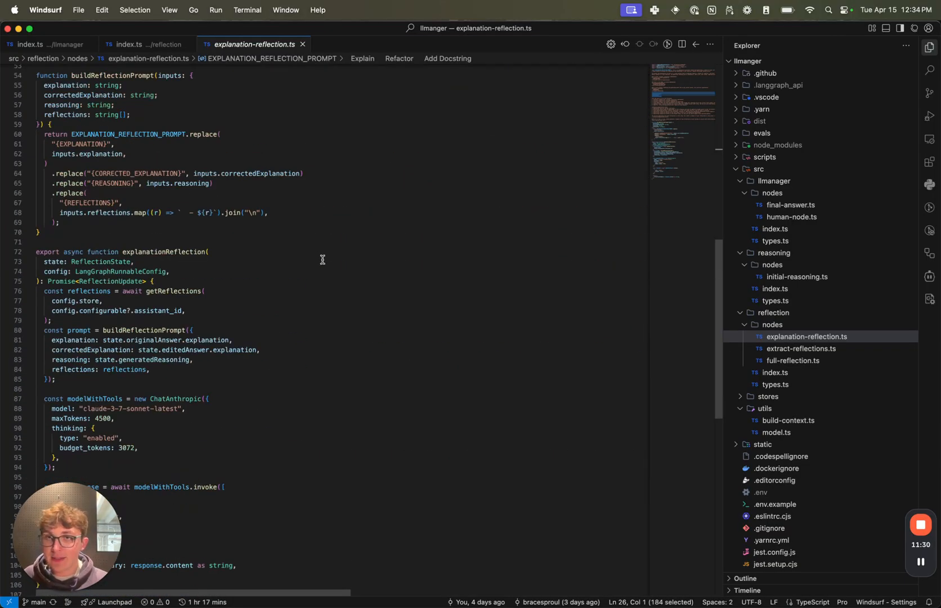
scroll(down, 3)
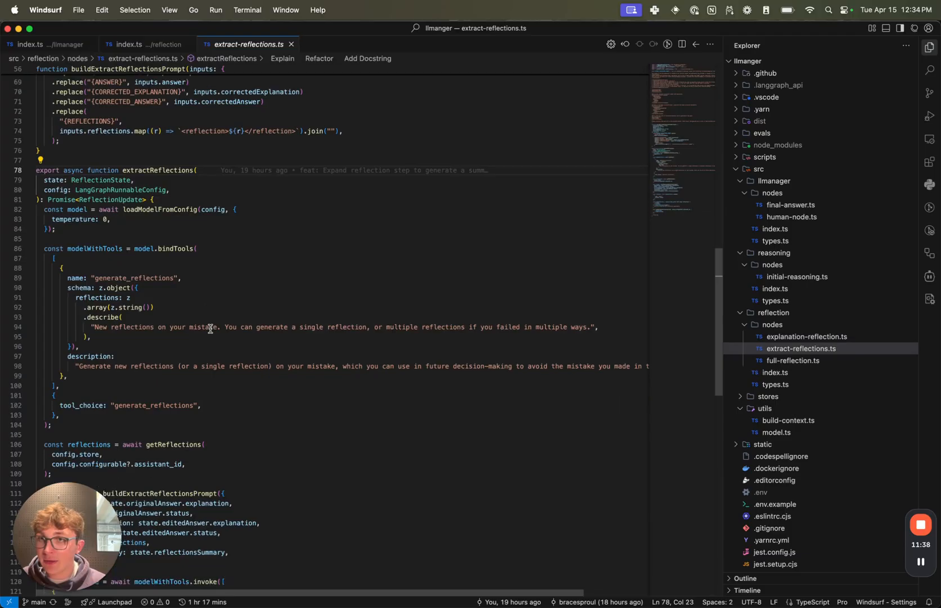
- Review the extract-reflections prompt around the corrected-response block
scroll(up, 3)
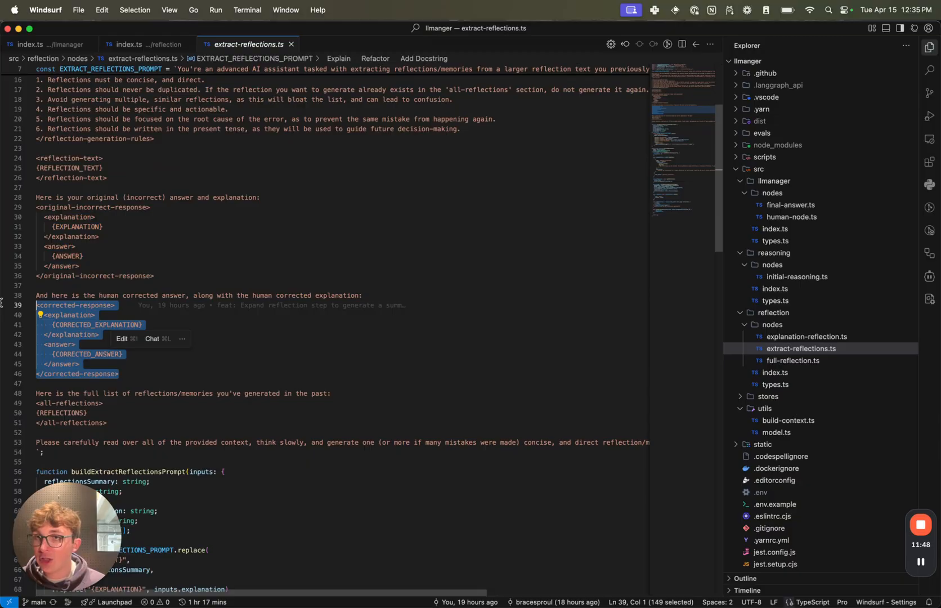
click(243, 342)
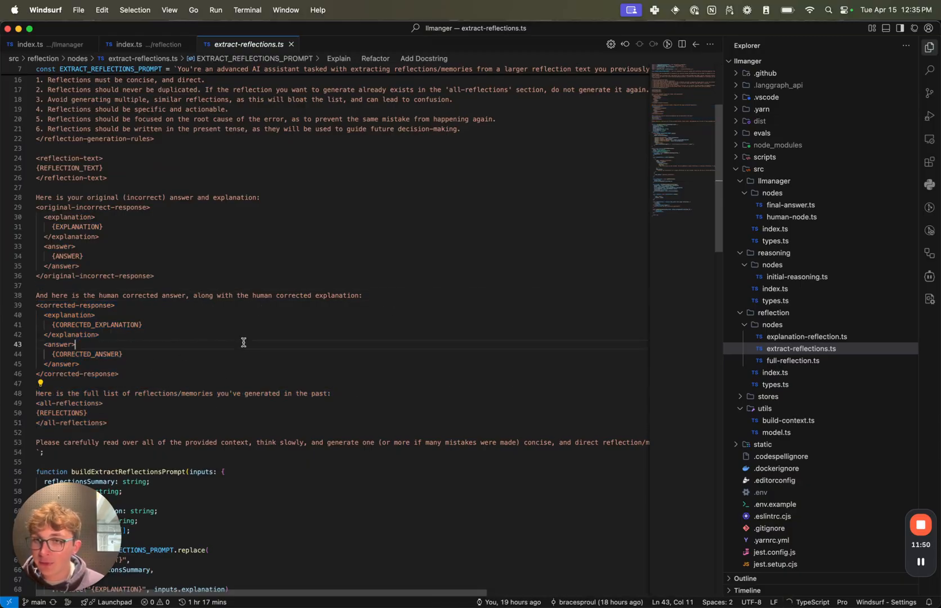
scroll(down, 3)
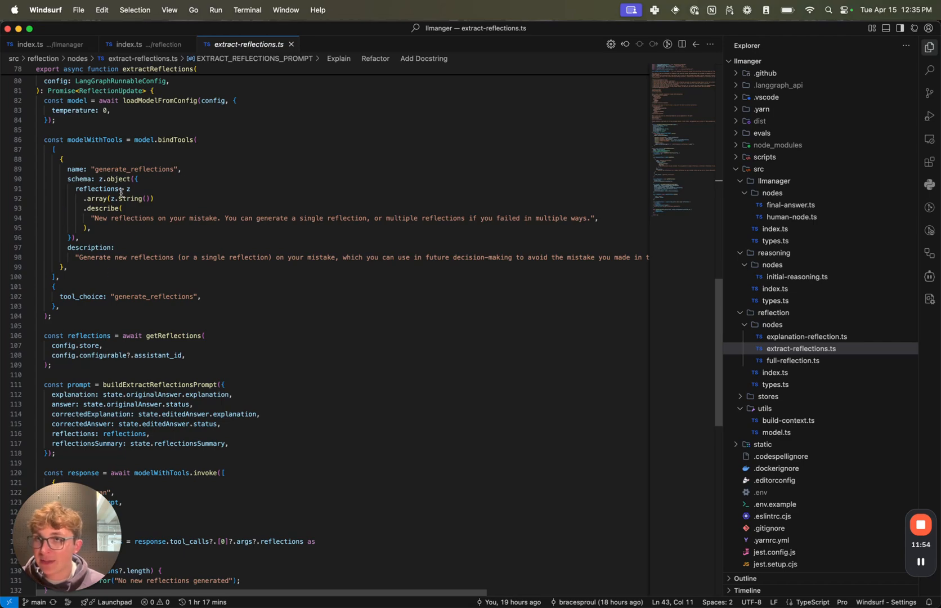
- Inspect the tool schema's reflections field and the putReflections saving code, then switch apps
double_click(98, 188)
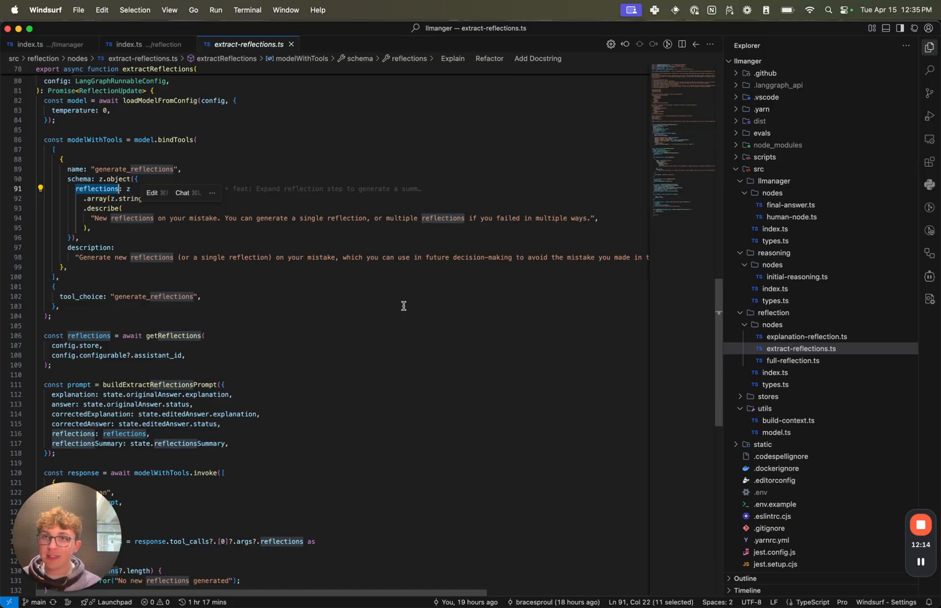
scroll(down, 3)
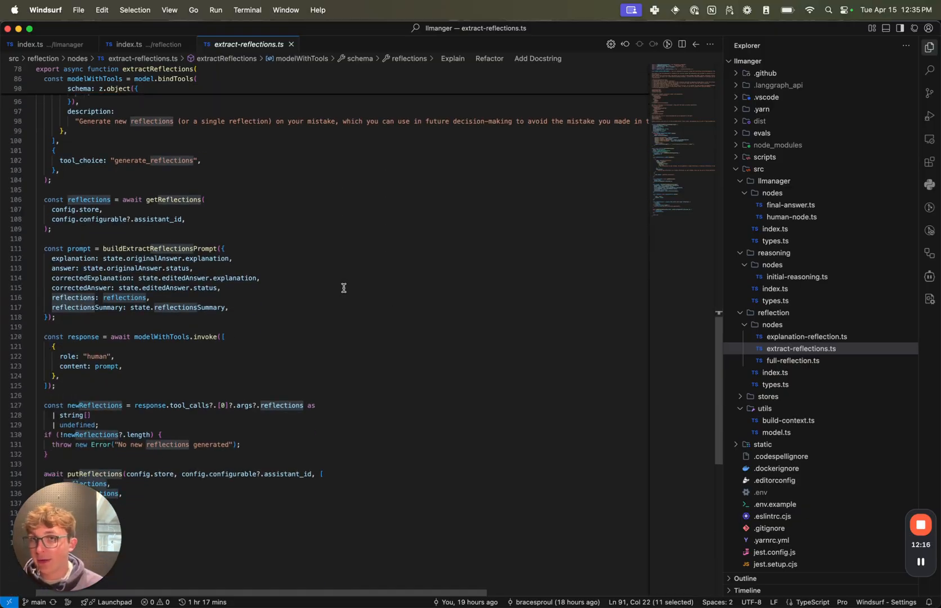
scroll(down, 3)
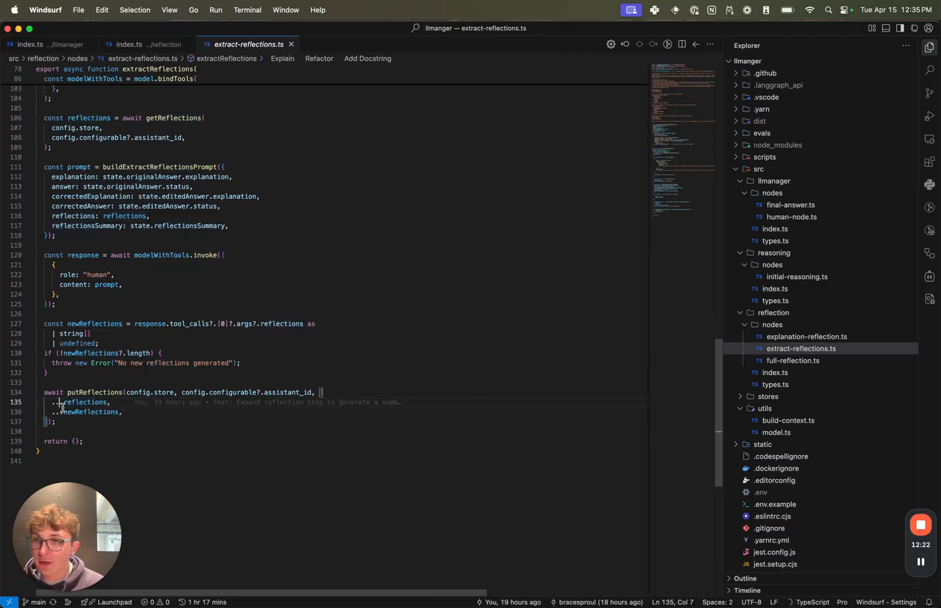
key(cmd+tab)
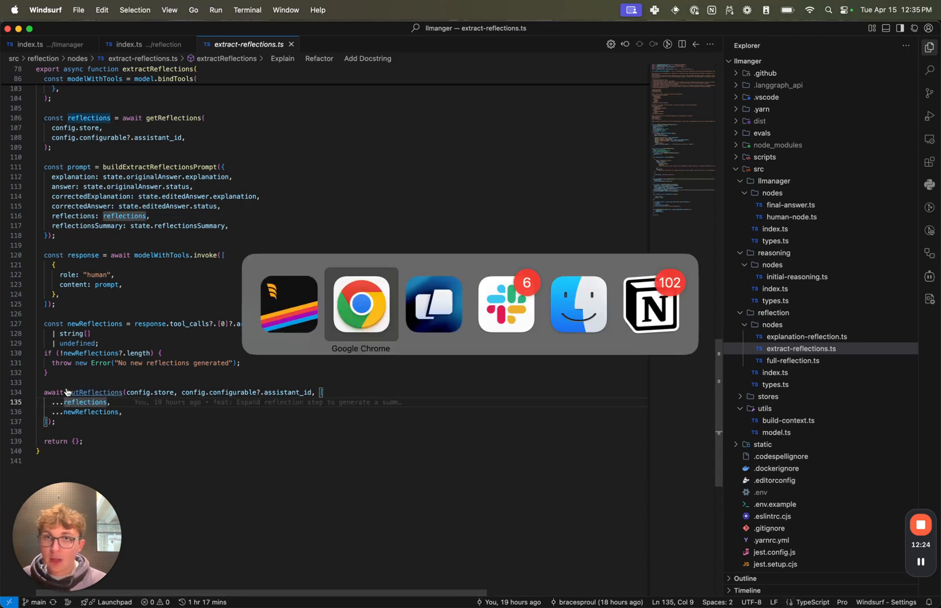
- Bring Chrome forward on the 'Studio - LangSmith' tab showing the LLManager agent graph
click(360, 303)
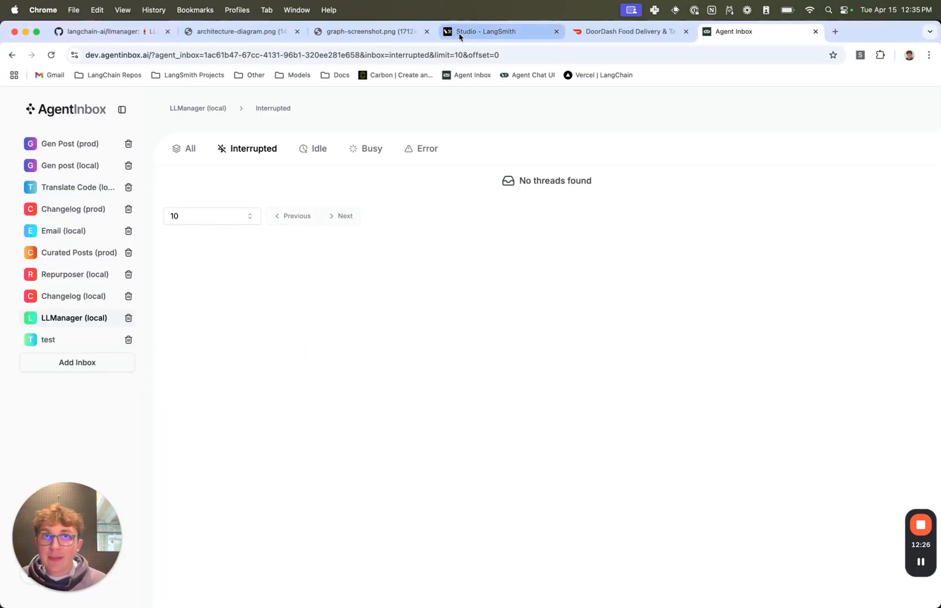
click(487, 31)
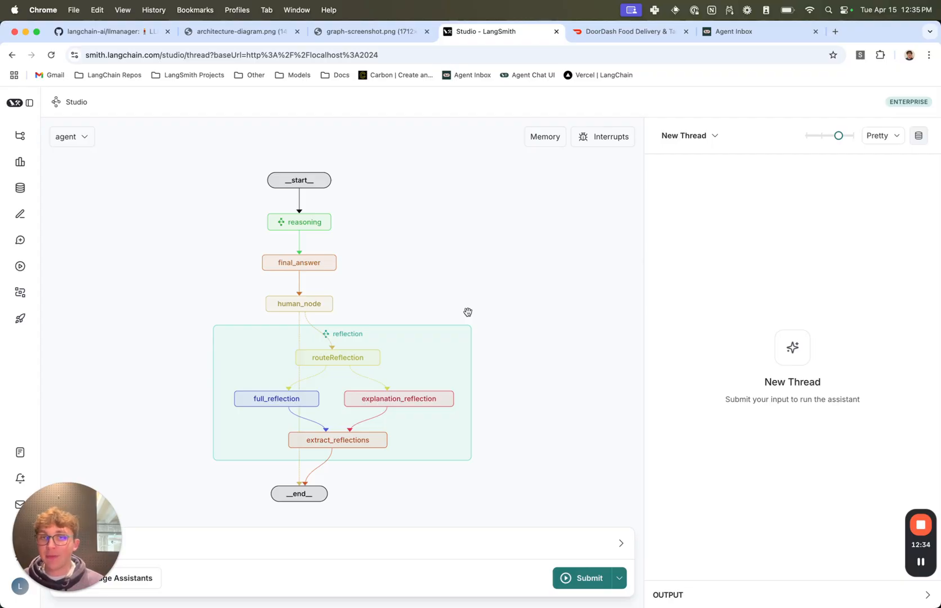
- Review the Studio agent graph, then show the langchain-ai/llmanager GitHub README
key(cmd+tab)
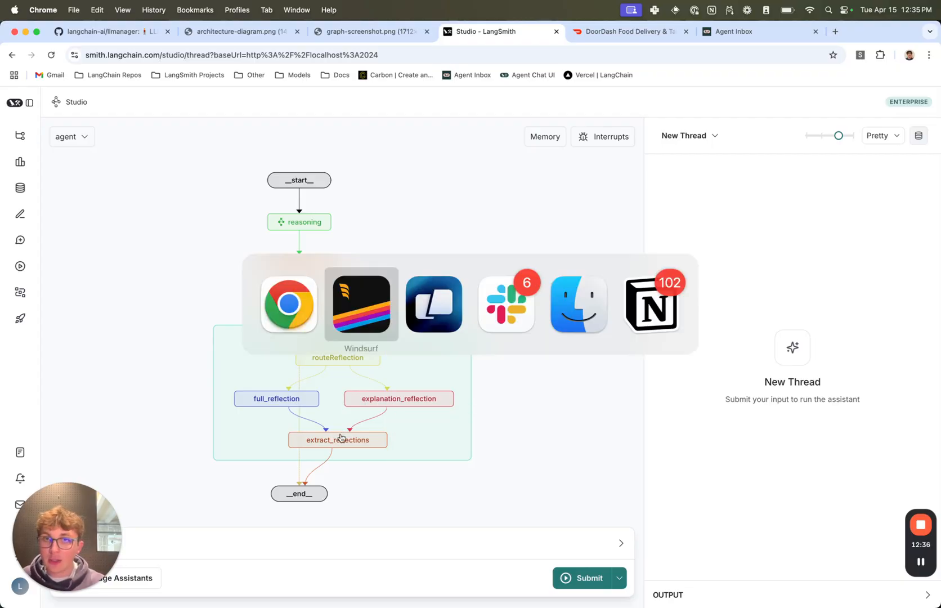
click(361, 303)
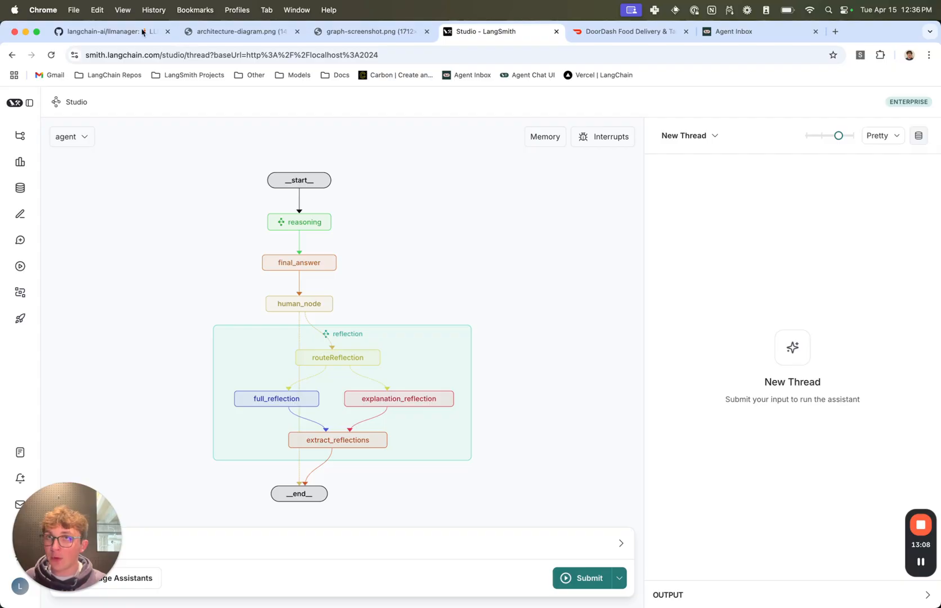
click(111, 31)
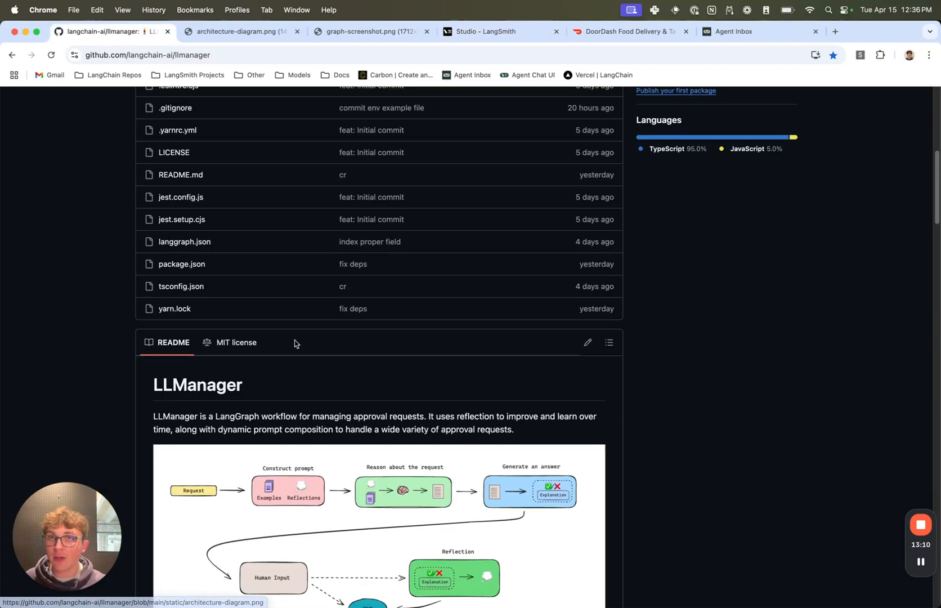